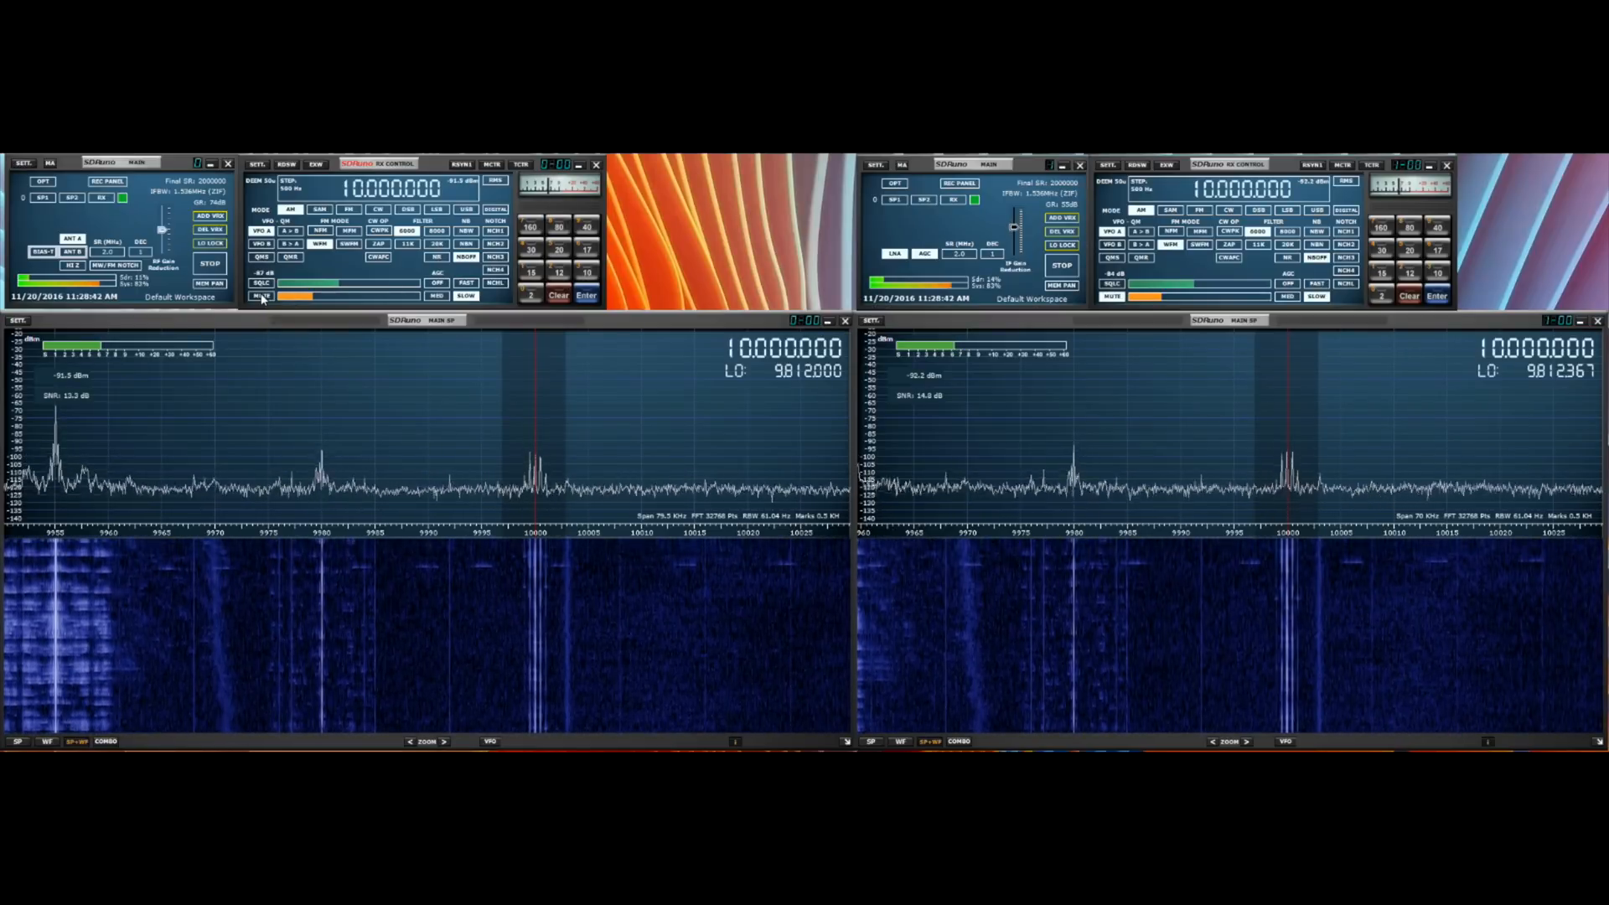
Step: Mute the left receiver's audio in its RX Control panel
{"action": "left_click", "coordinate": [260, 297]}
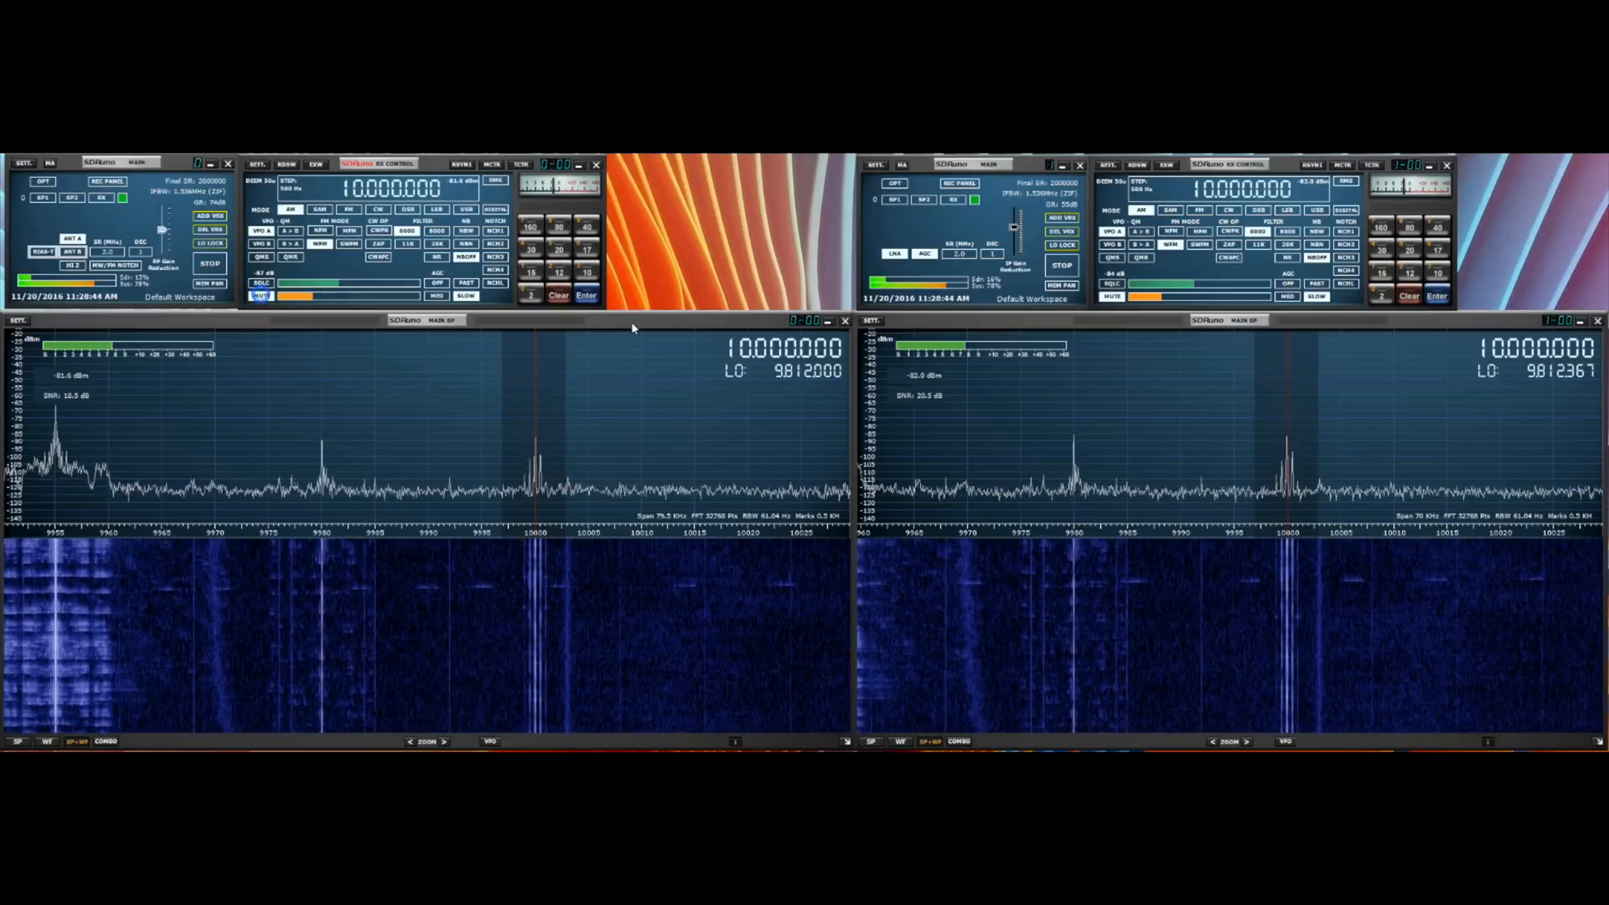